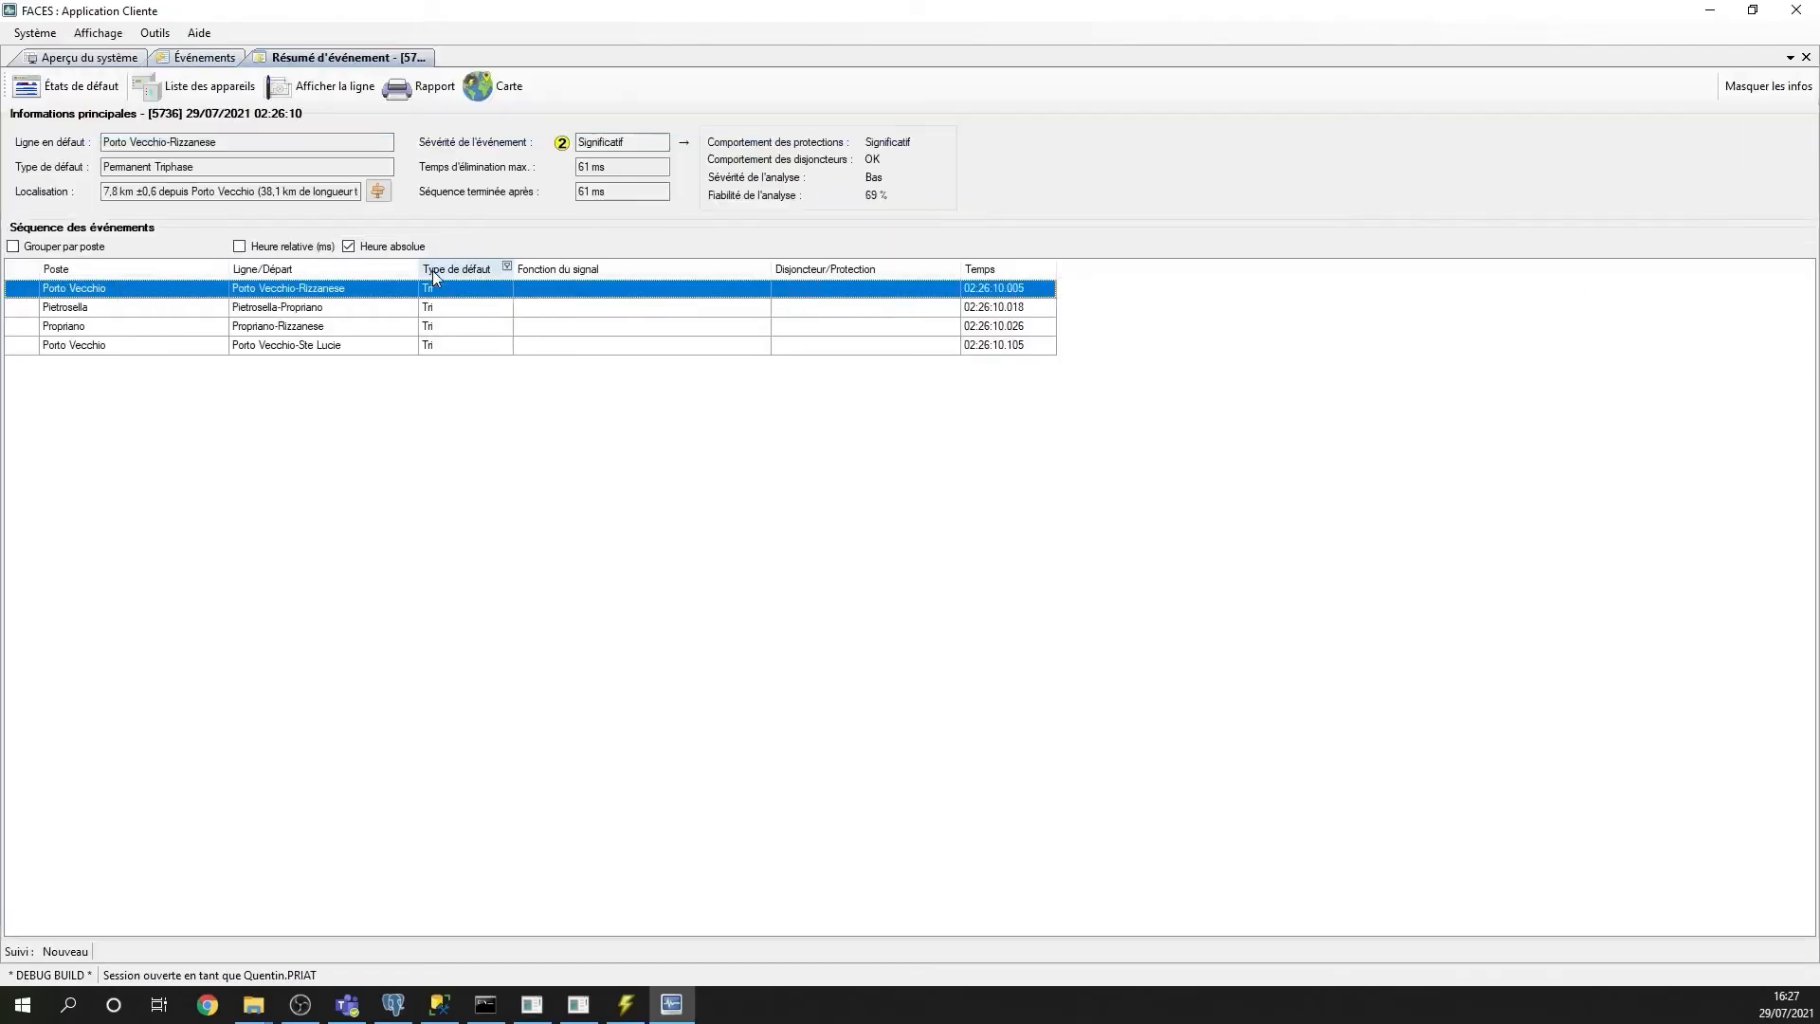
Step: Show the Porto Vecchio–Rizzanese fault's estimated location on the topographic map via Carte
left_click(506, 85)
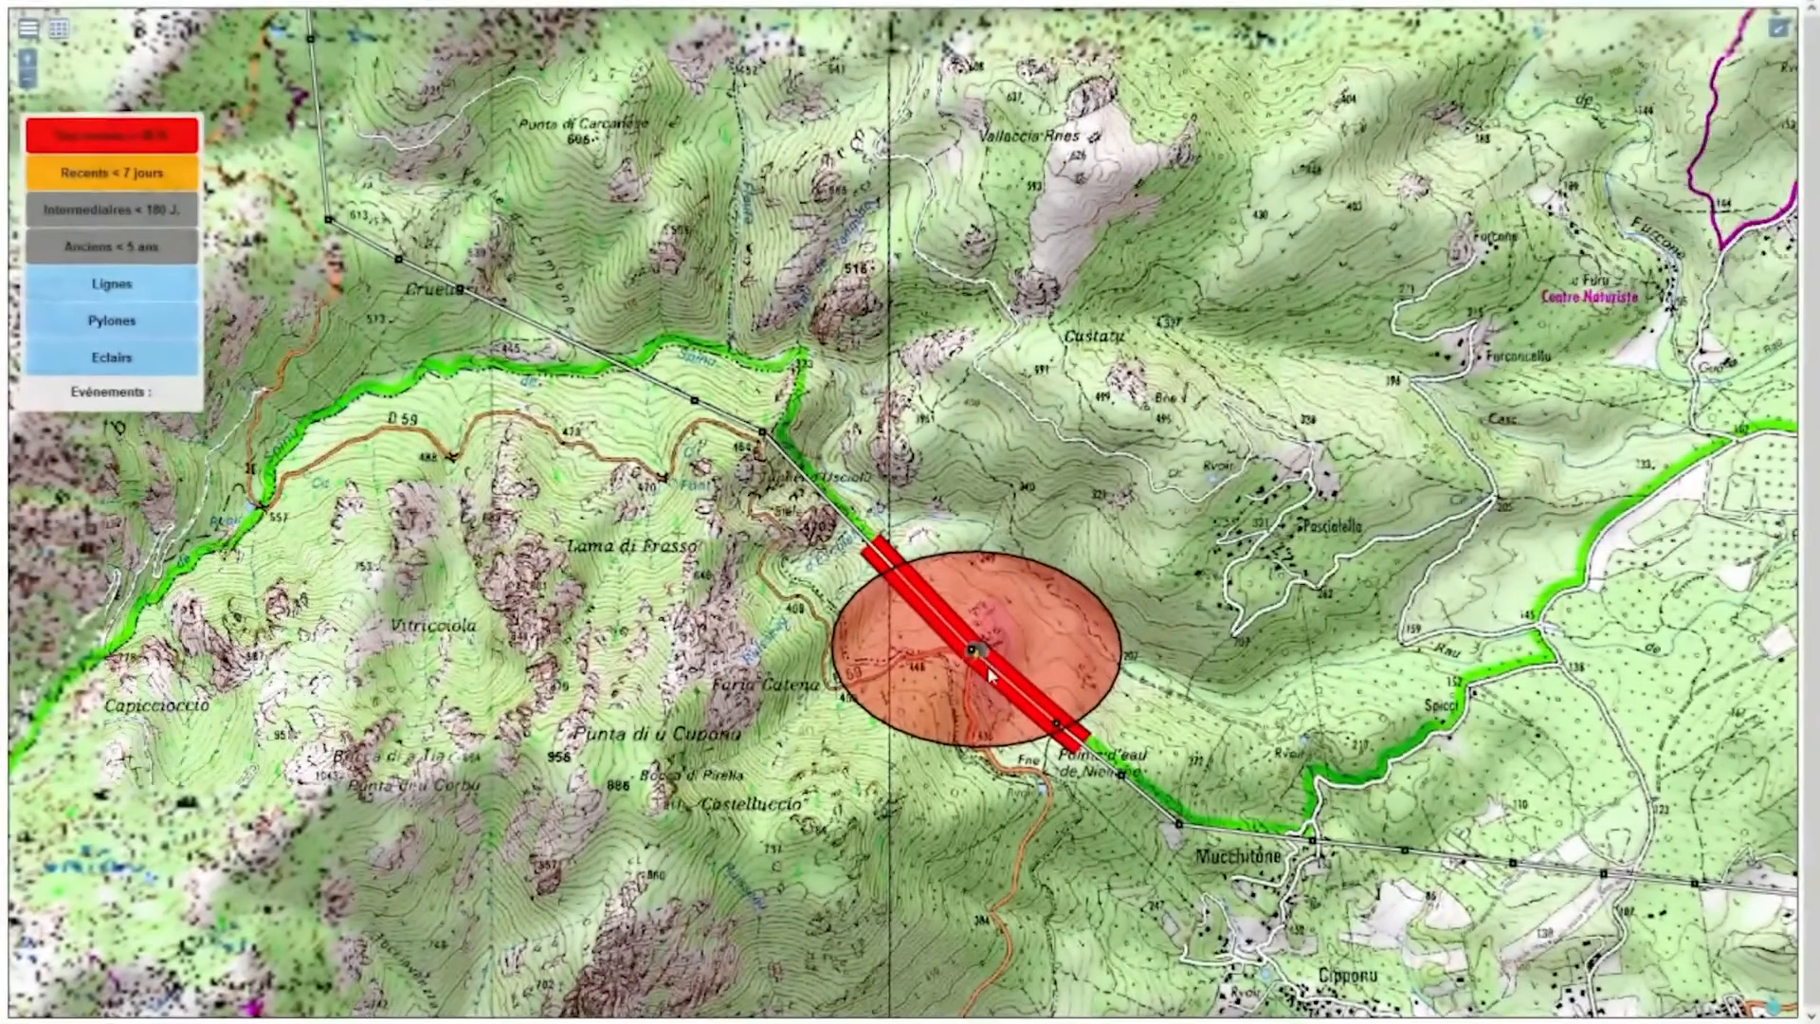
left_click(975, 648)
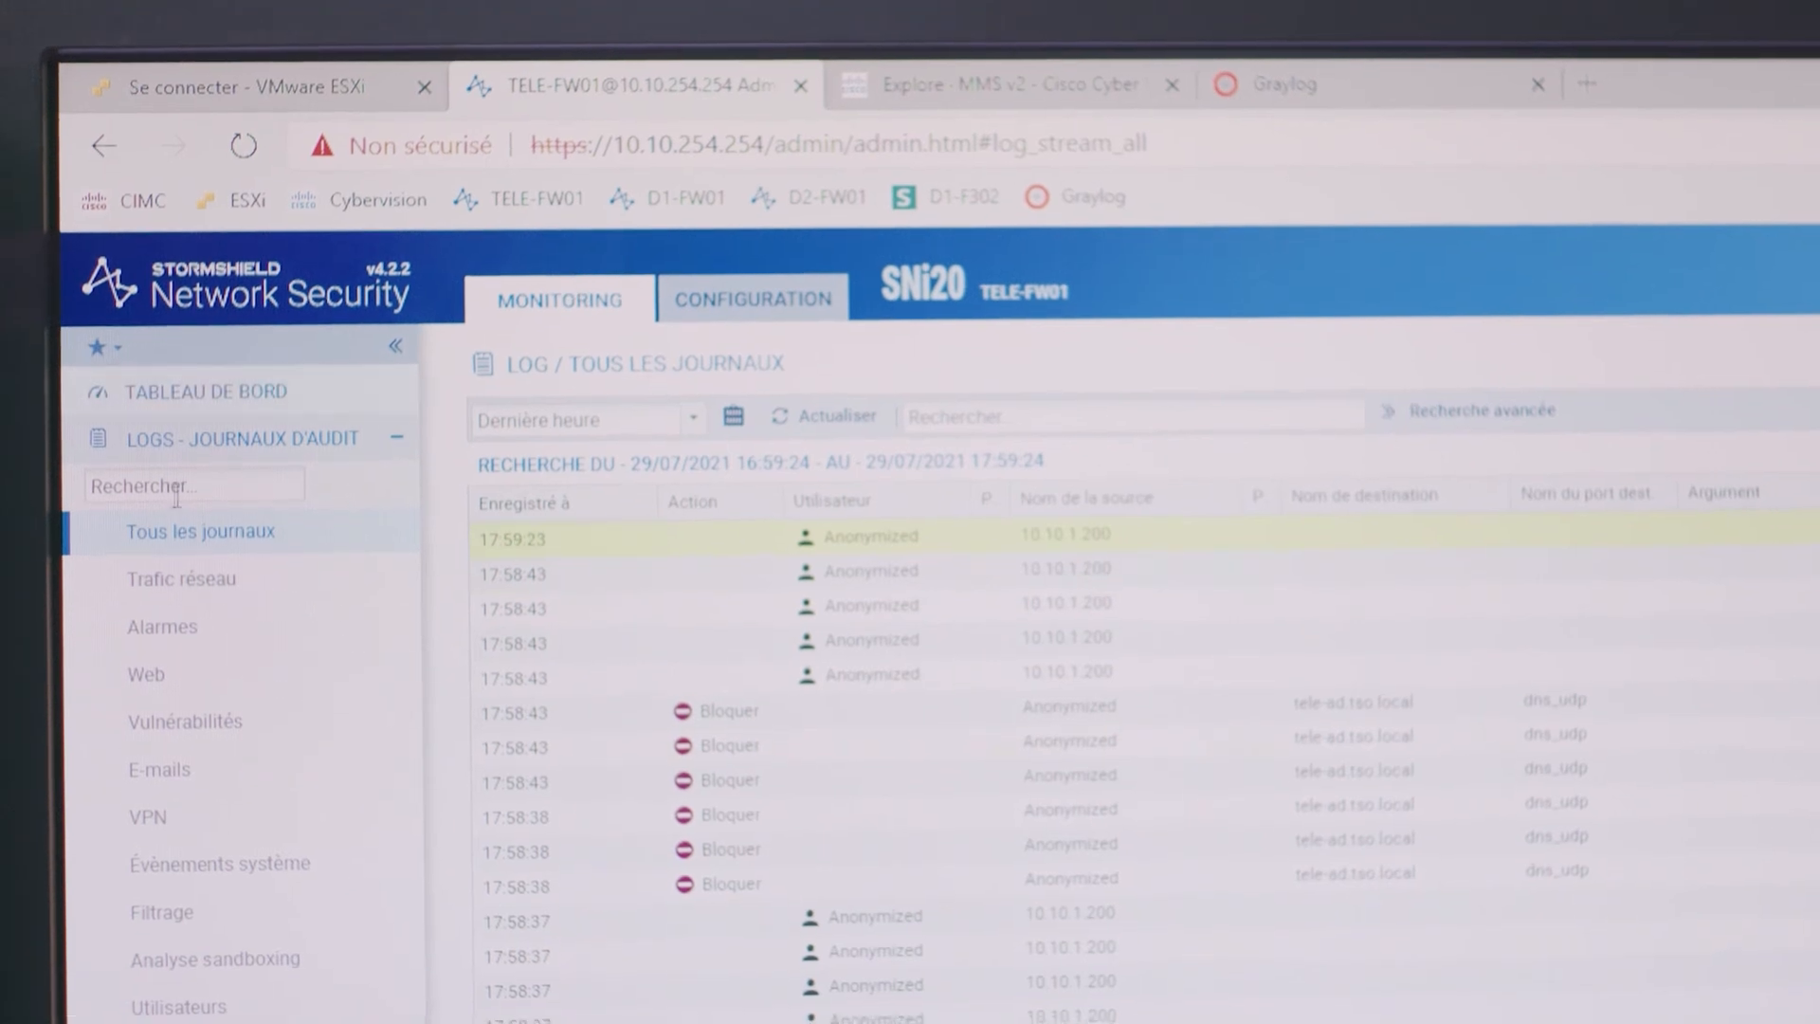
Step: Leave the logs for the TELE-FW01 dashboard showing network ports and device properties
left_click(205, 390)
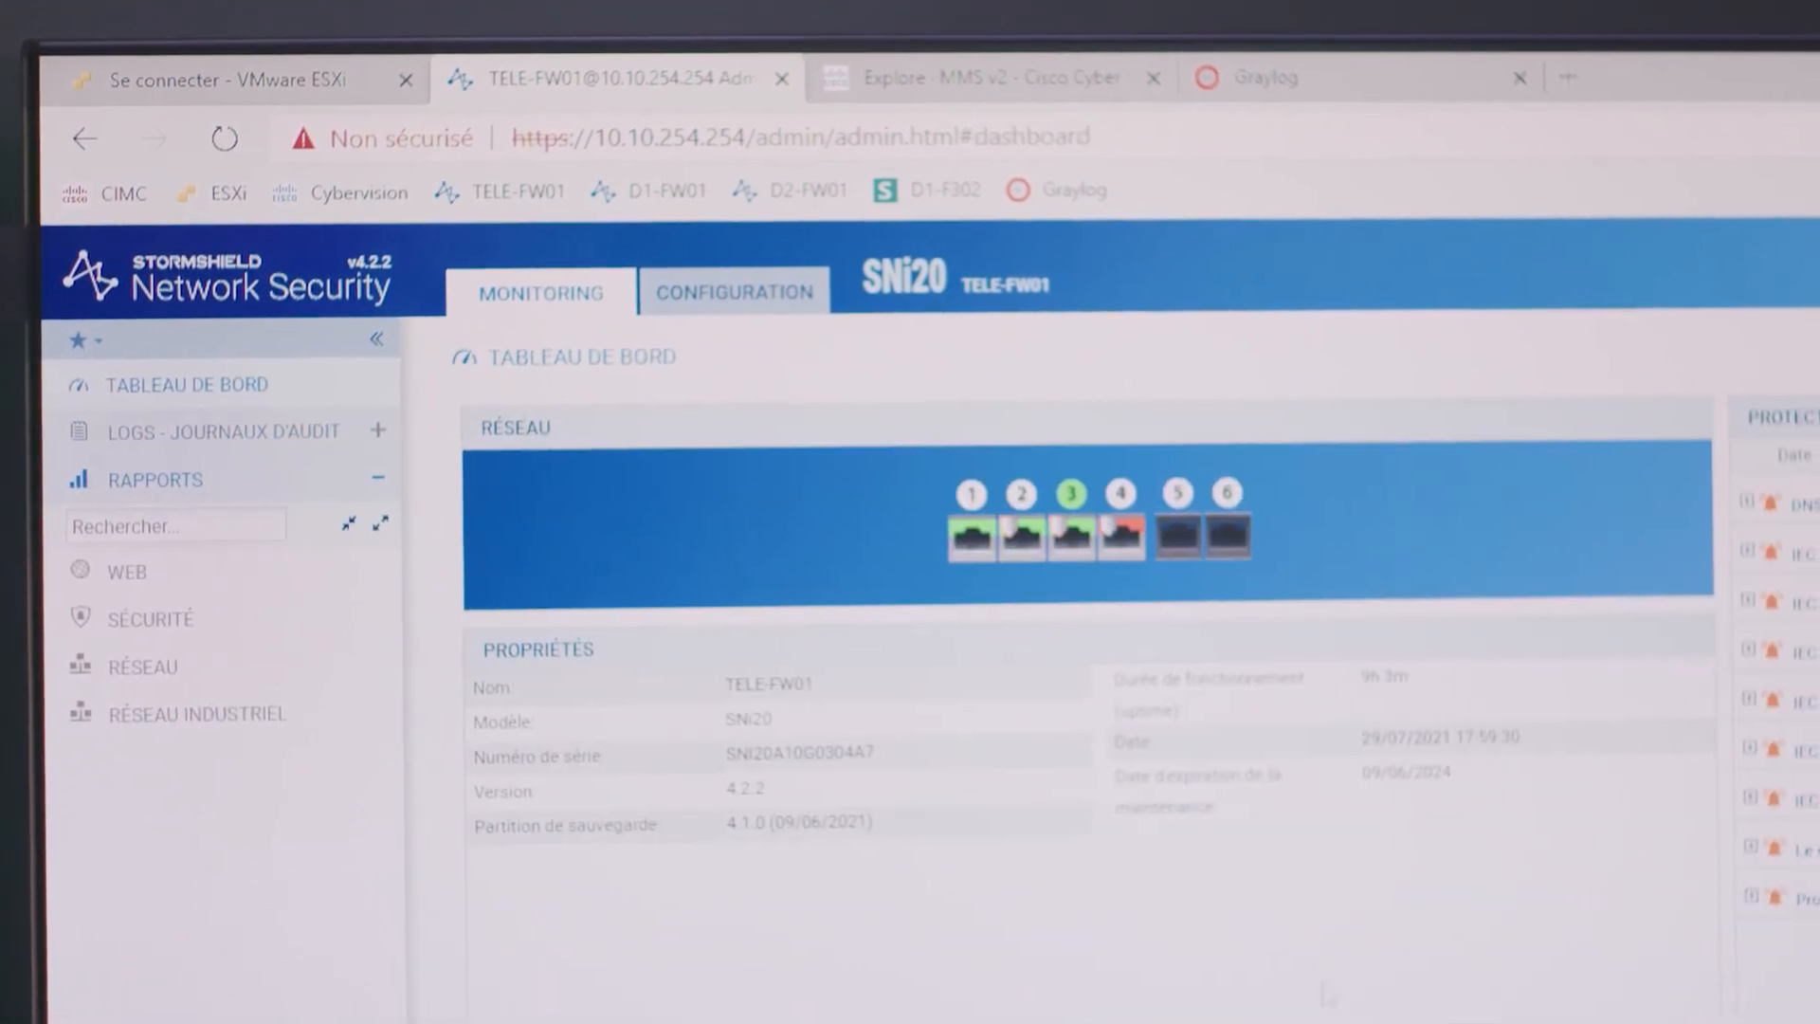